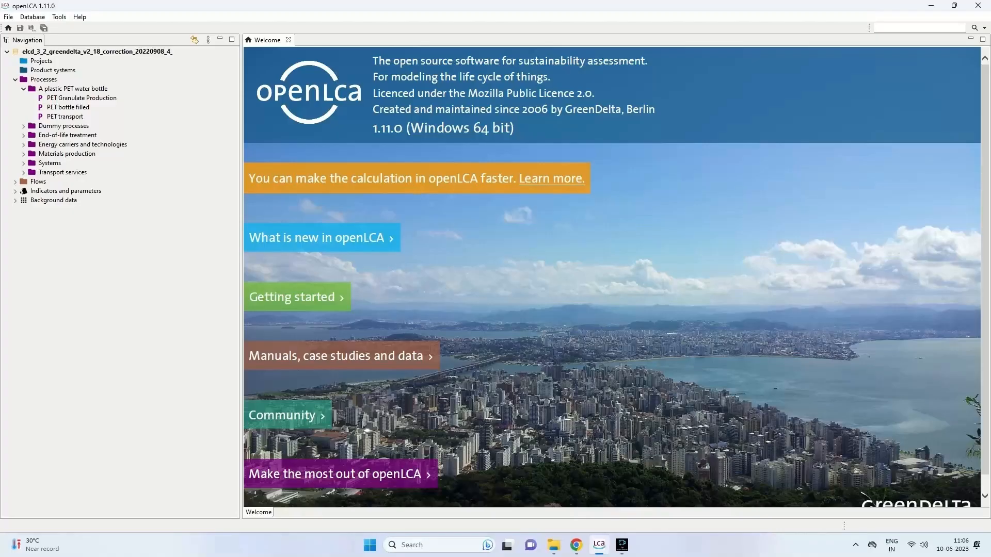
{"action": "mouse_move", "coordinate": [68, 107]}
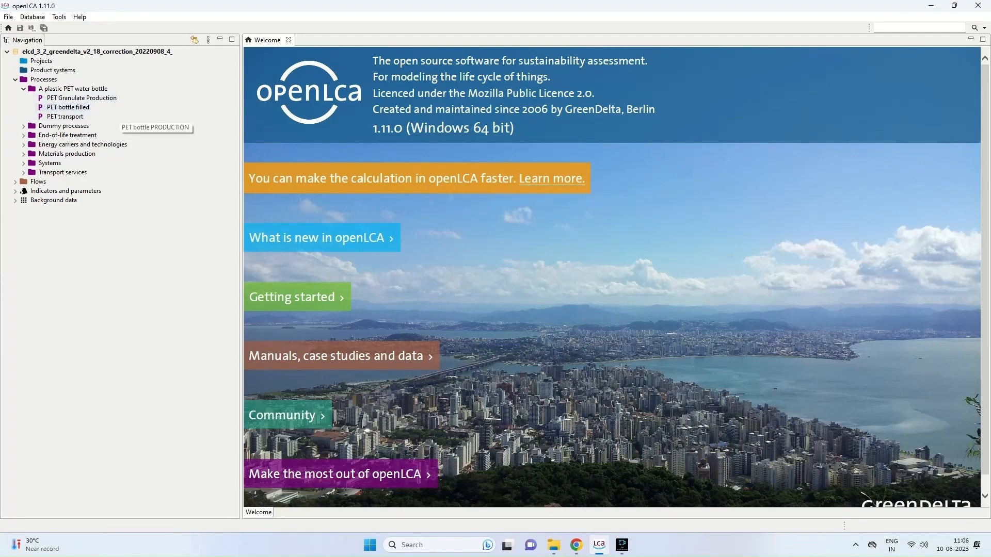
Open the PET bottle filled process from the plastic PET water bottle folder
{"action": "left_click", "coordinate": [68, 107]}
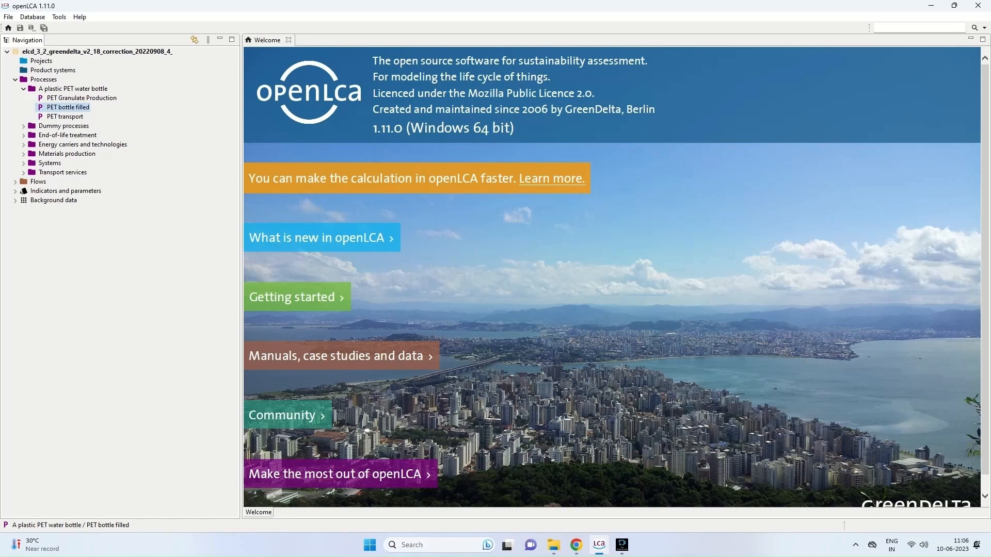
{"action": "double_click", "coordinate": [67, 106]}
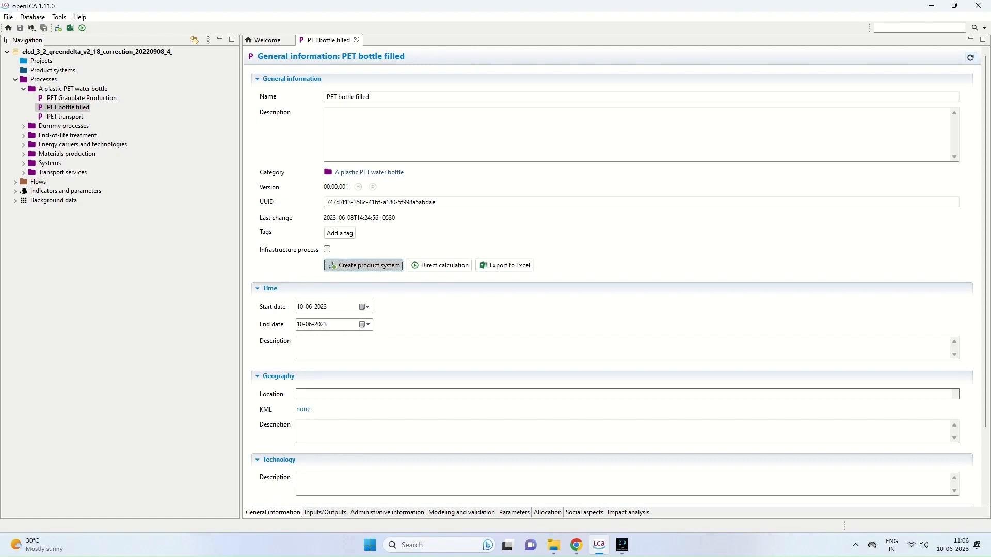
Create product system 'PET bottle Production' from PET bottle filled with auto-linked providers
{"action": "left_click", "coordinate": [363, 265]}
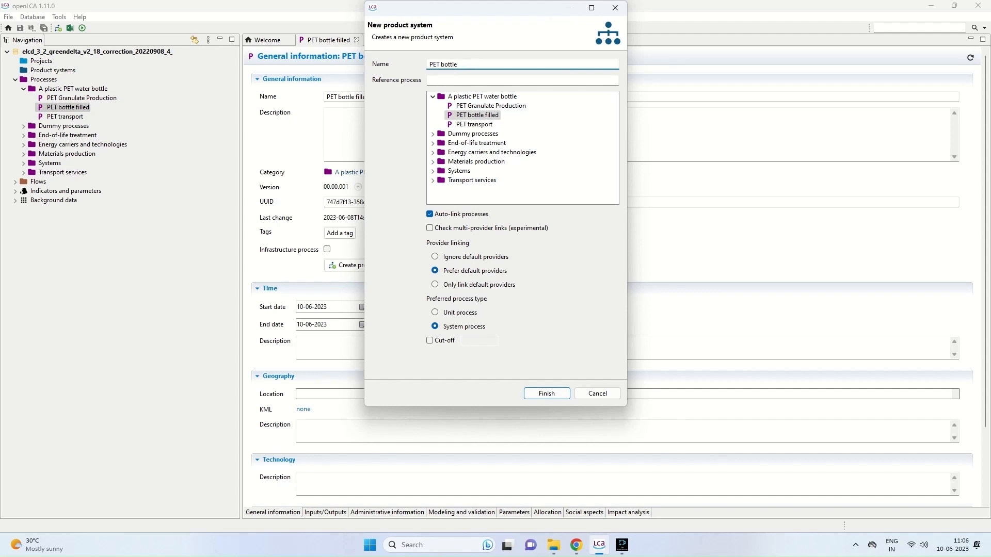
{"action": "type", "text": "Pr"}
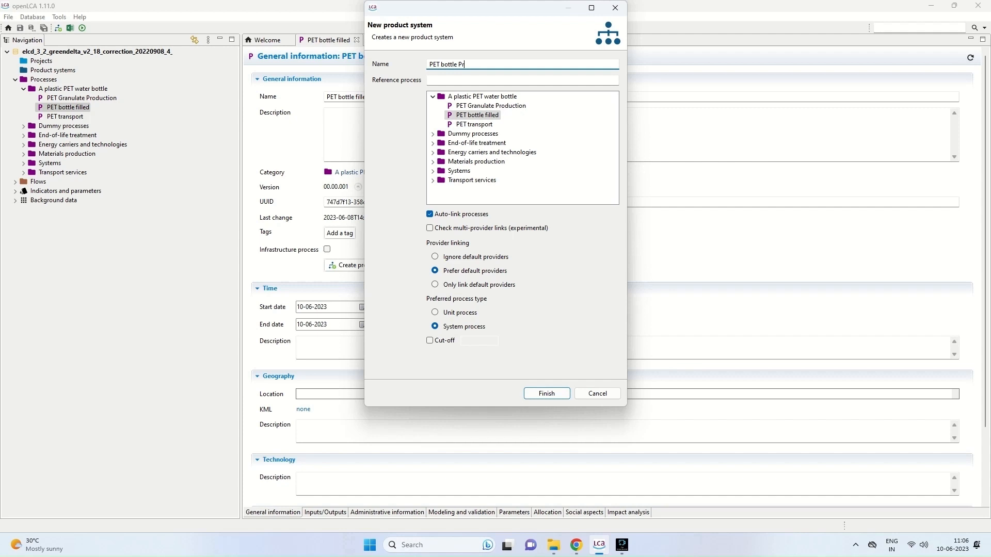
{"action": "type", "text": "oducti"}
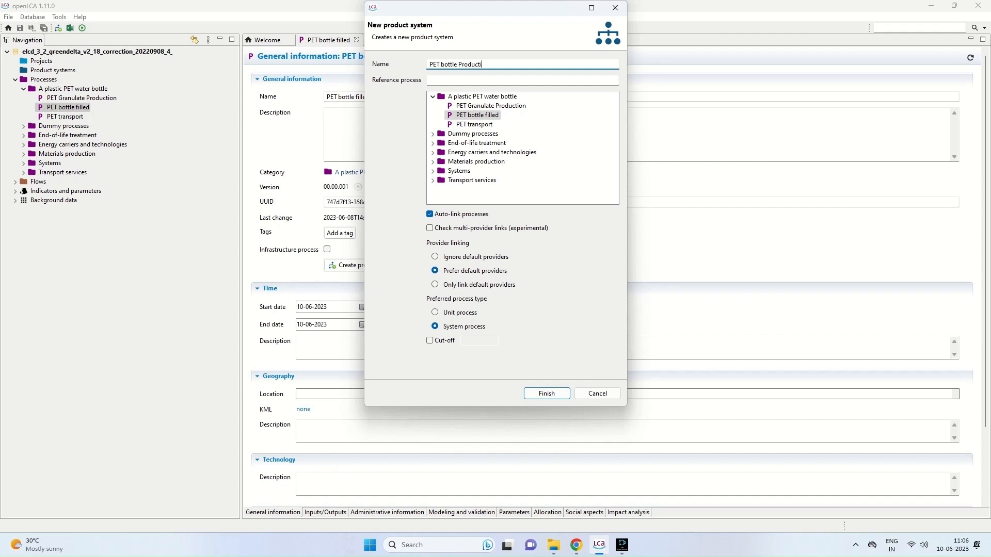
{"action": "type", "text": "on"}
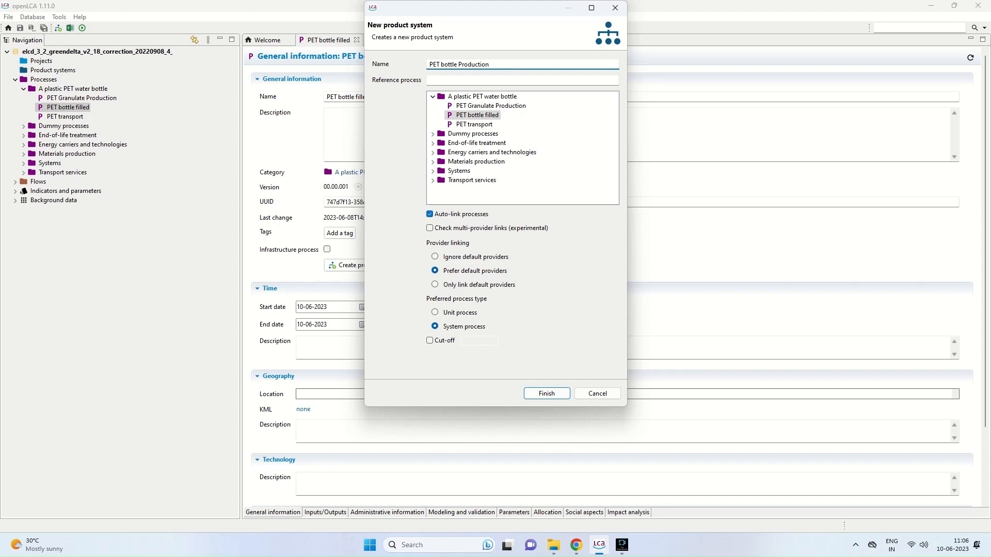
{"action": "left_click", "coordinate": [545, 393]}
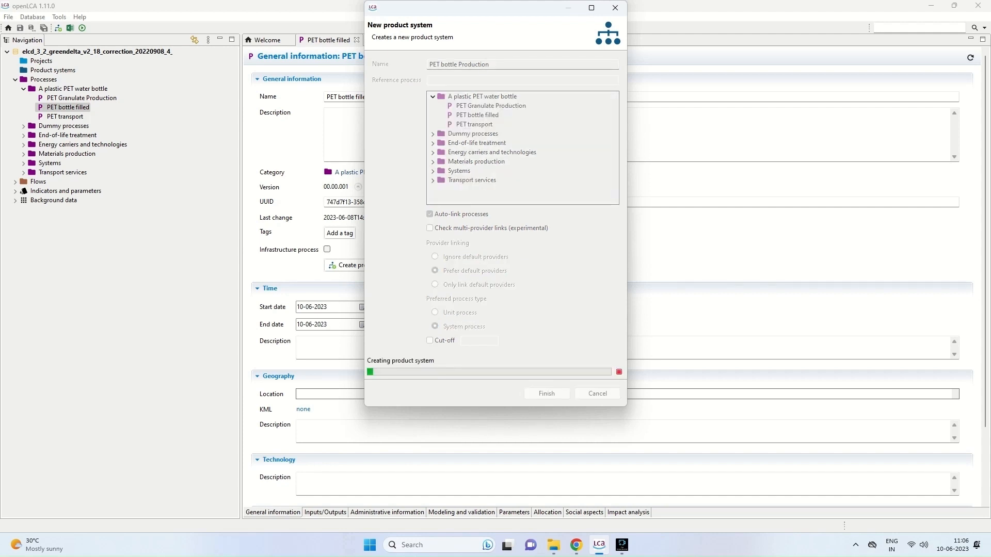
{"action": "left_click", "coordinate": [545, 394]}
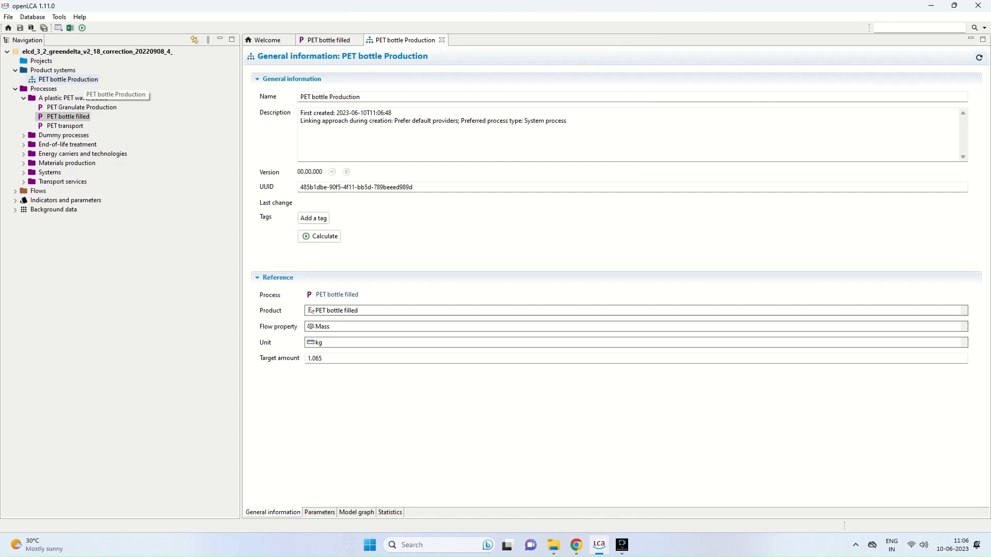
{"action": "left_click", "coordinate": [68, 79]}
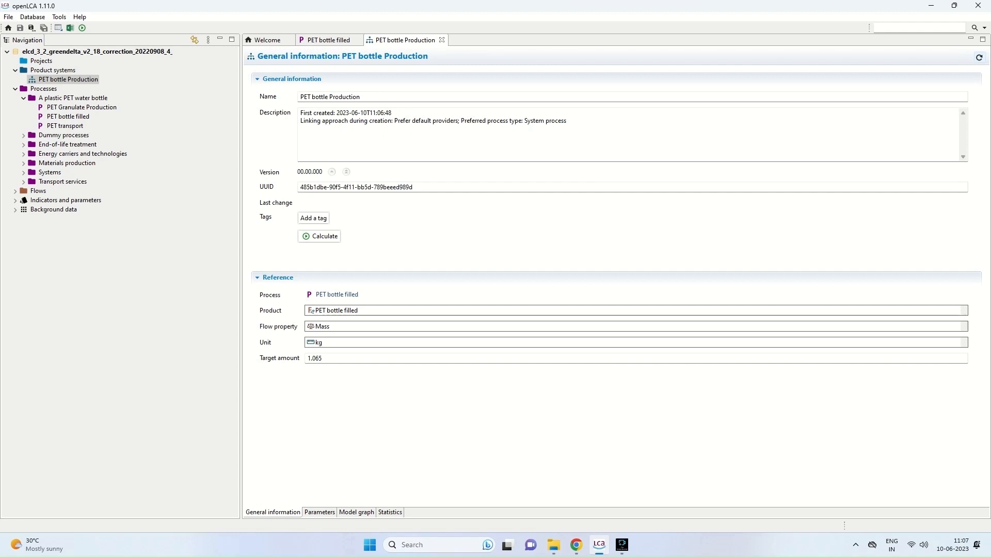
{"action": "left_click", "coordinate": [356, 513]}
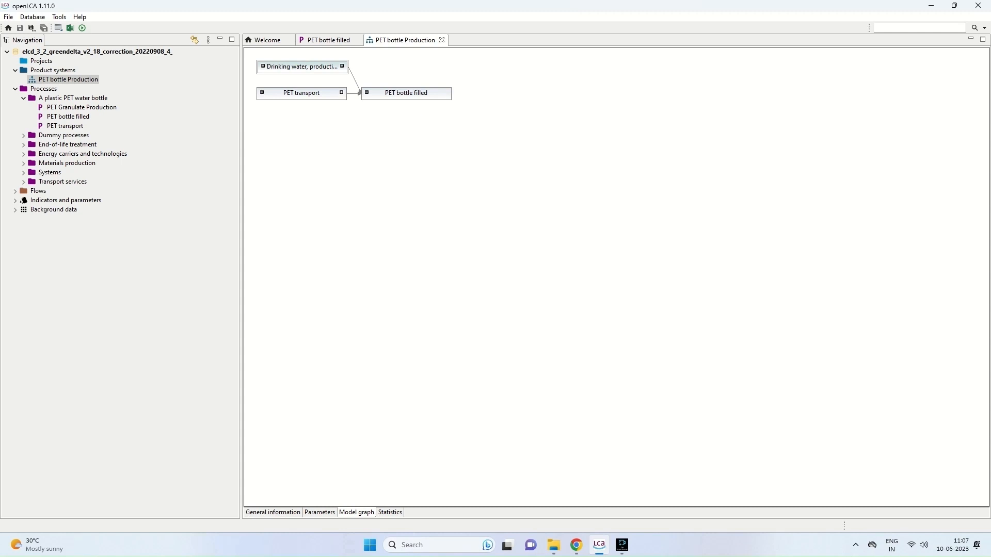
{"action": "mouse_move", "coordinate": [303, 66]}
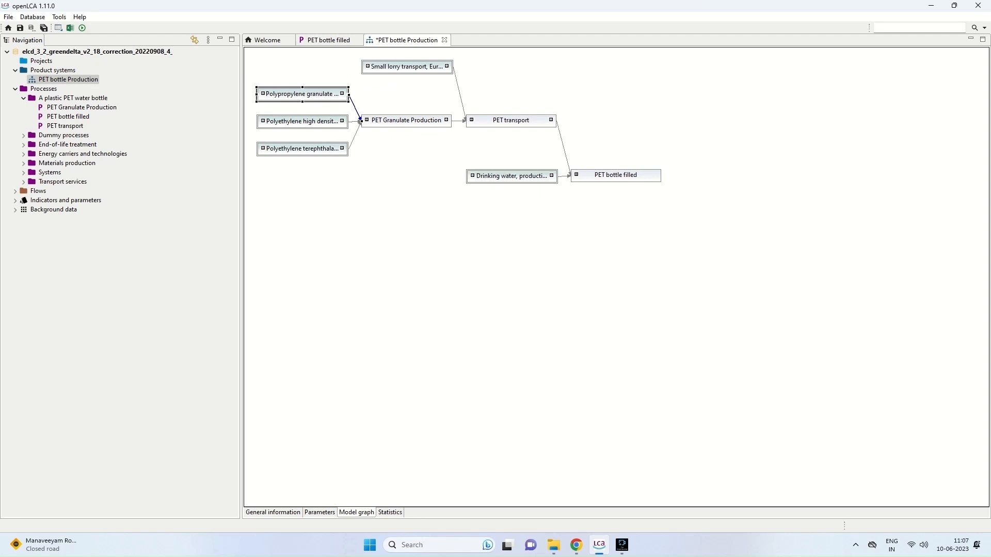
{"action": "mouse_move", "coordinate": [244, 245]}
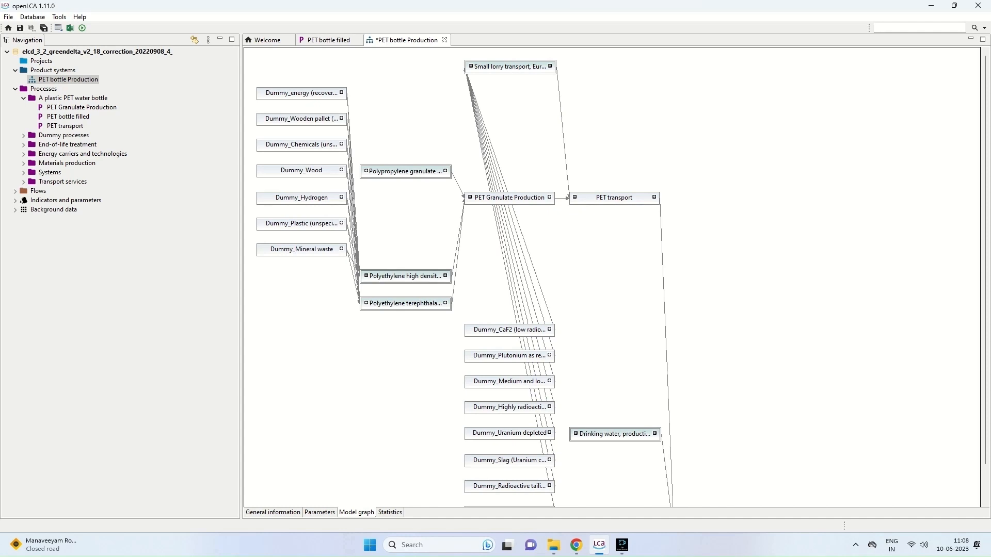
Expand a granulate node to reveal its polyethylene terephthalate provider
{"action": "left_click", "coordinate": [404, 171]}
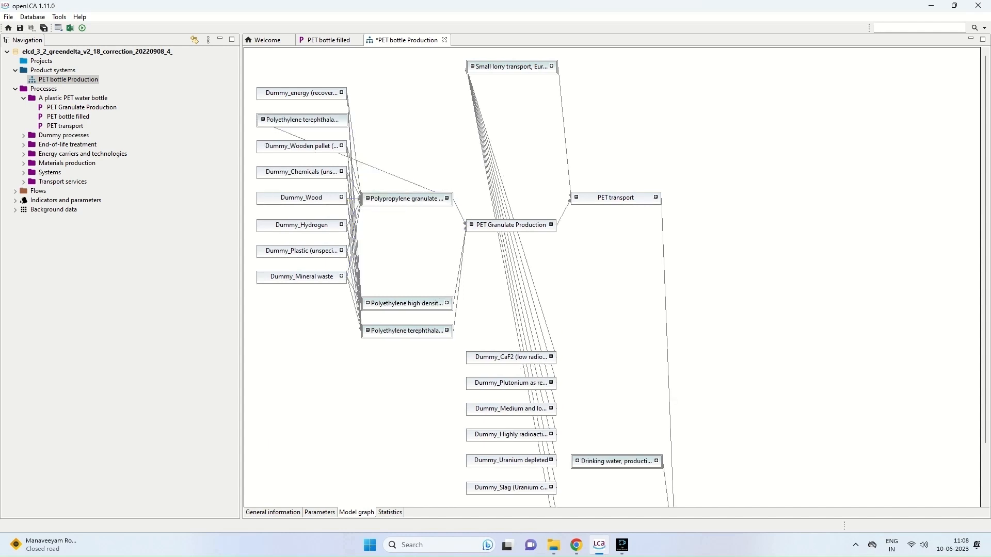
{"action": "mouse_move", "coordinate": [511, 356]}
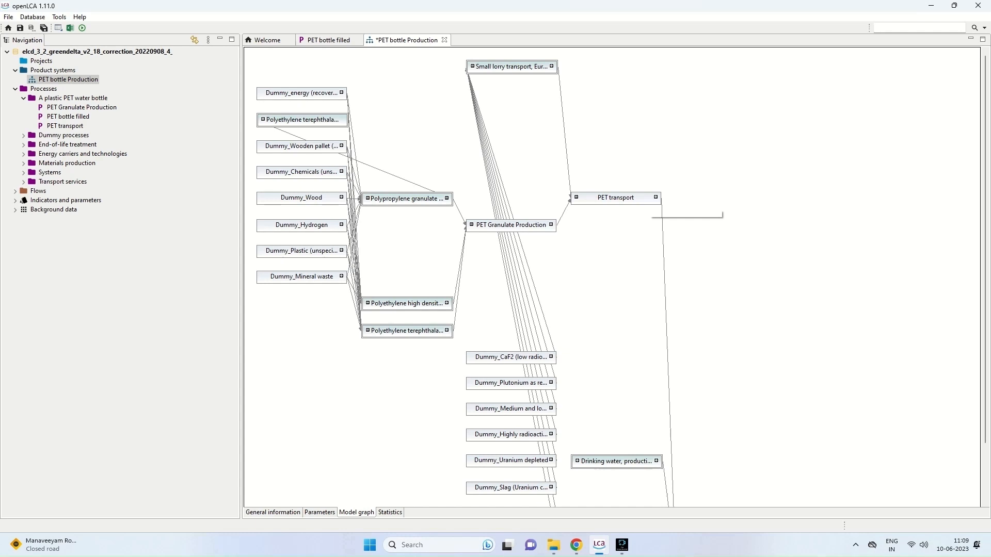
{"action": "right_click", "coordinate": [614, 197]}
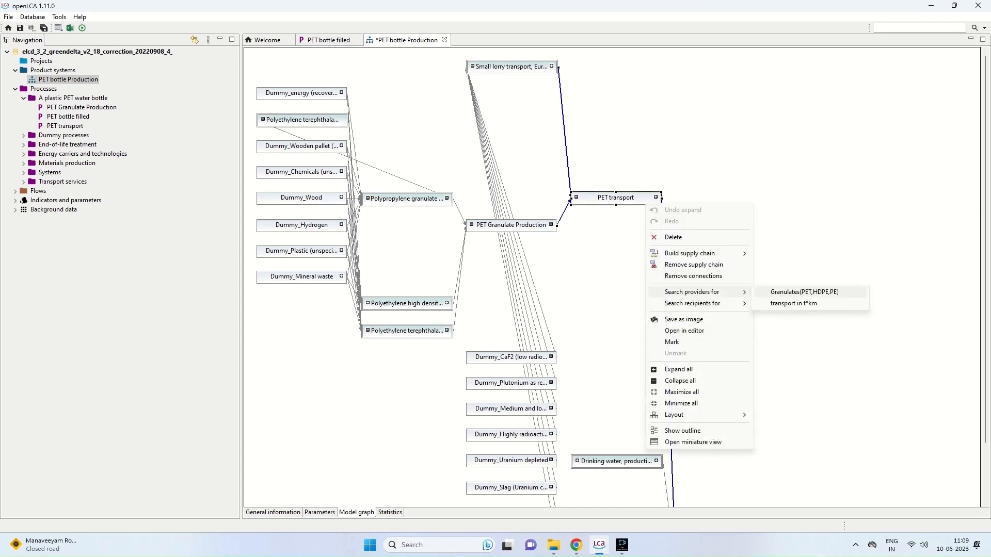
{"action": "left_click", "coordinate": [443, 253]}
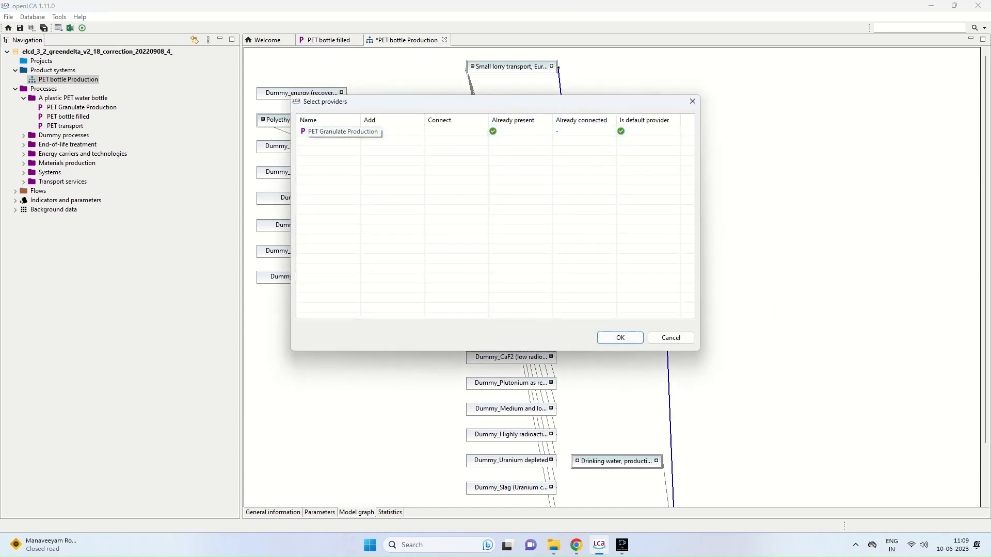
{"action": "left_click", "coordinate": [618, 337]}
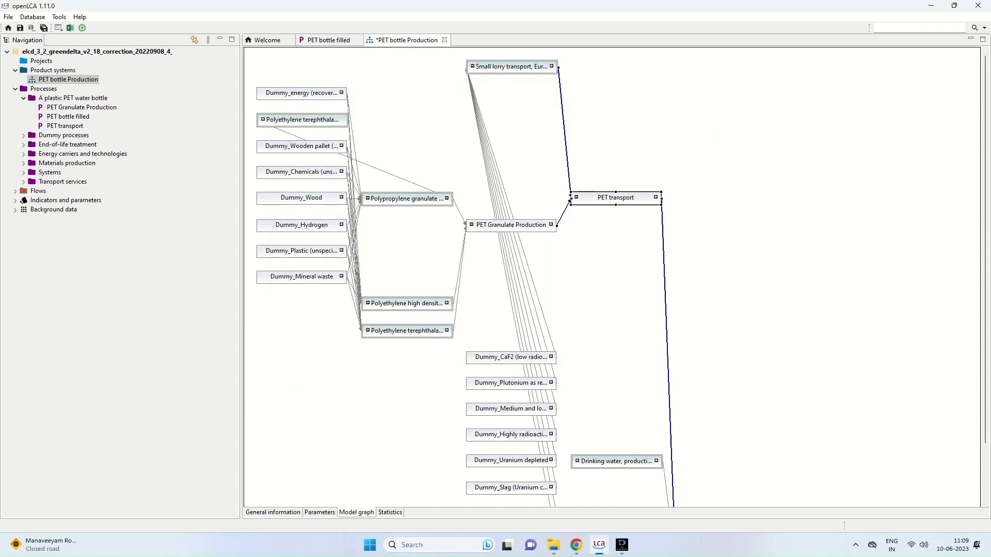
{"action": "mouse_move", "coordinate": [615, 197]}
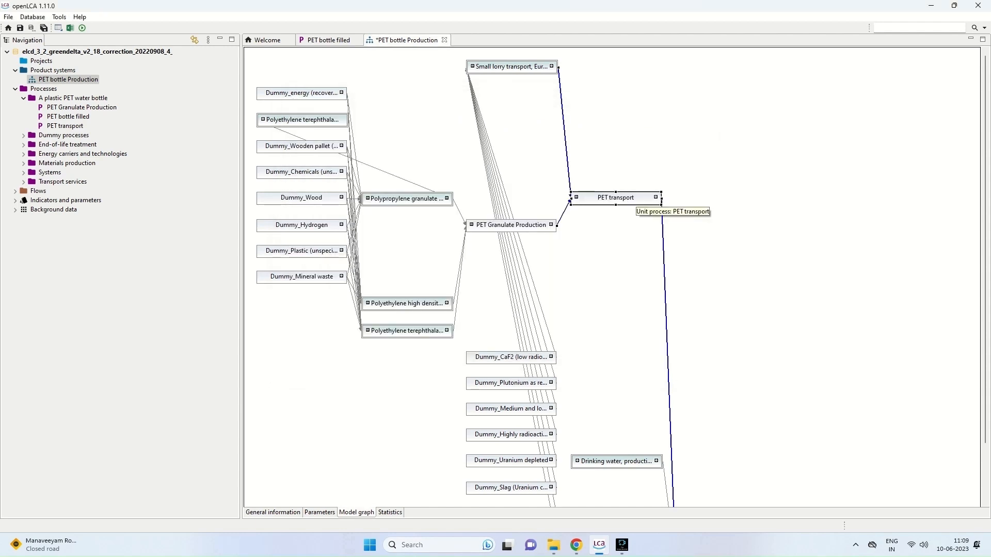
{"action": "right_click", "coordinate": [615, 197]}
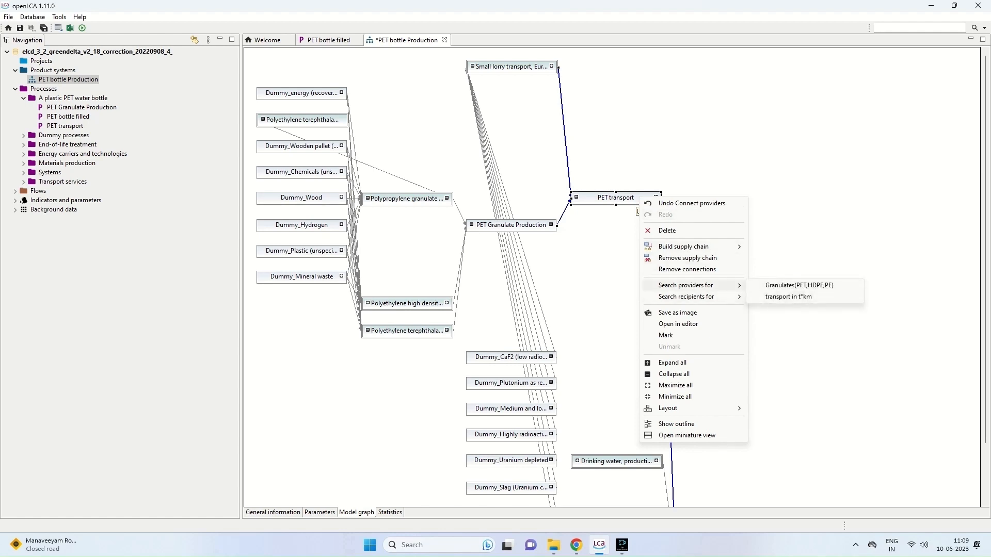
{"action": "left_click", "coordinate": [788, 297]}
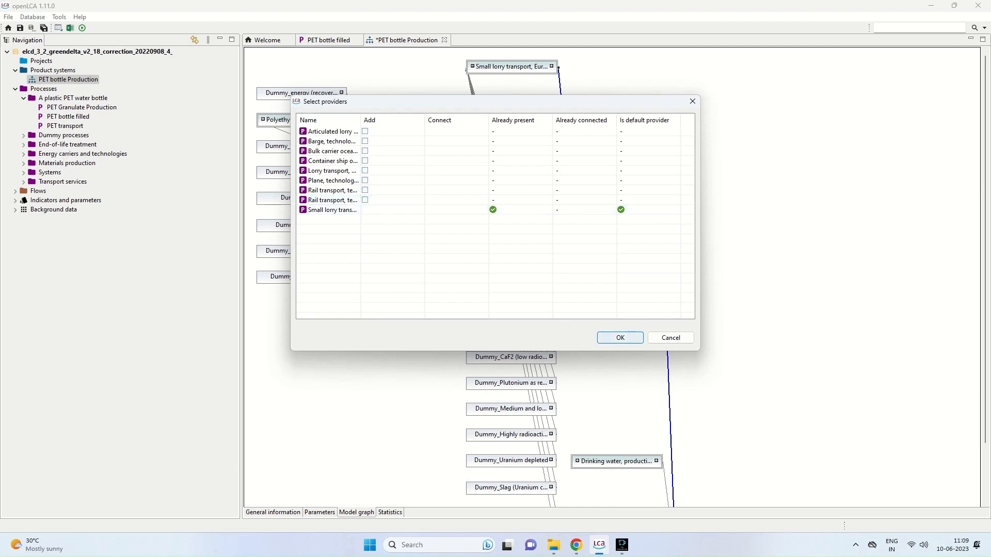
{"action": "left_click", "coordinate": [618, 338]}
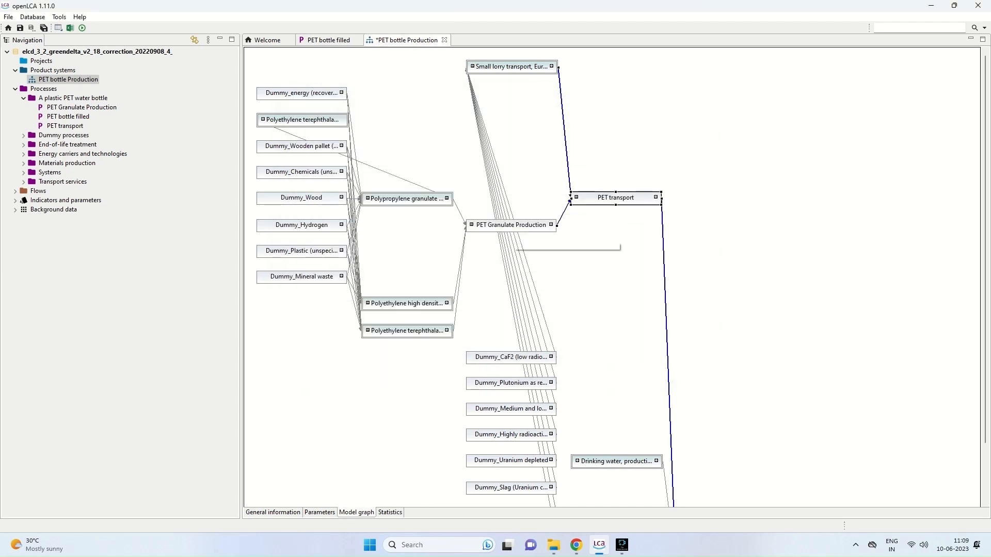
{"action": "right_click", "coordinate": [509, 224]}
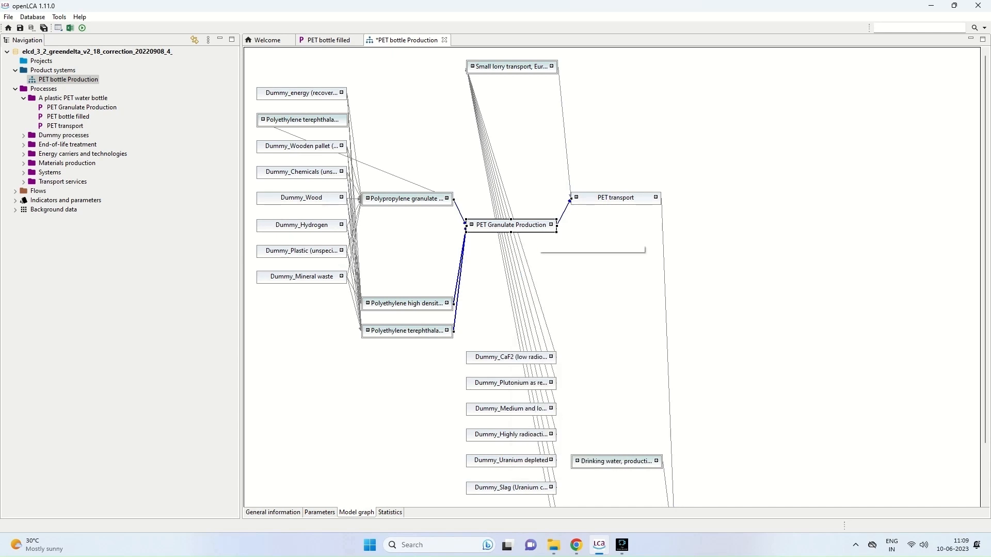
{"action": "right_click", "coordinate": [509, 224]}
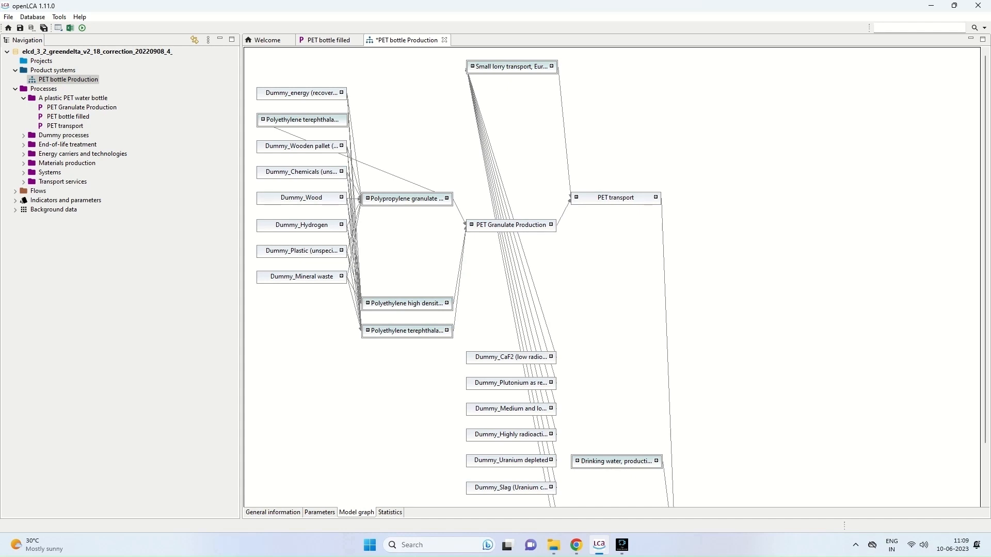
{"action": "right_click", "coordinate": [510, 66]}
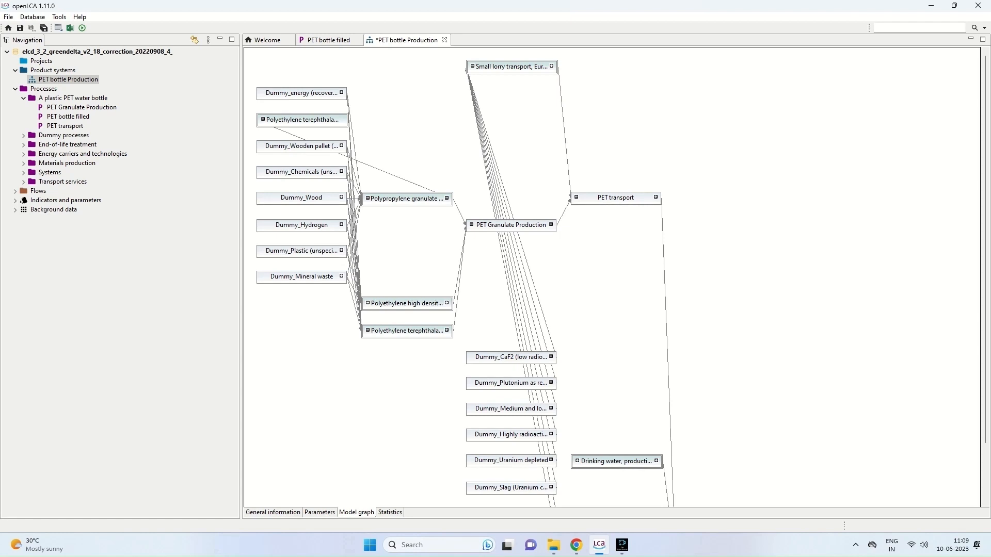
{"action": "right_click", "coordinate": [405, 198]}
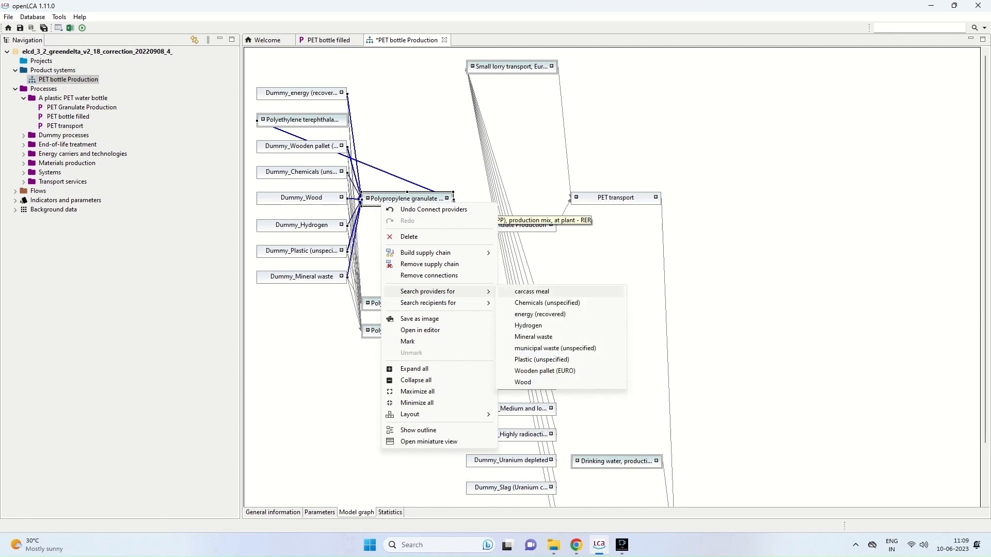
{"action": "mouse_move", "coordinate": [554, 348]}
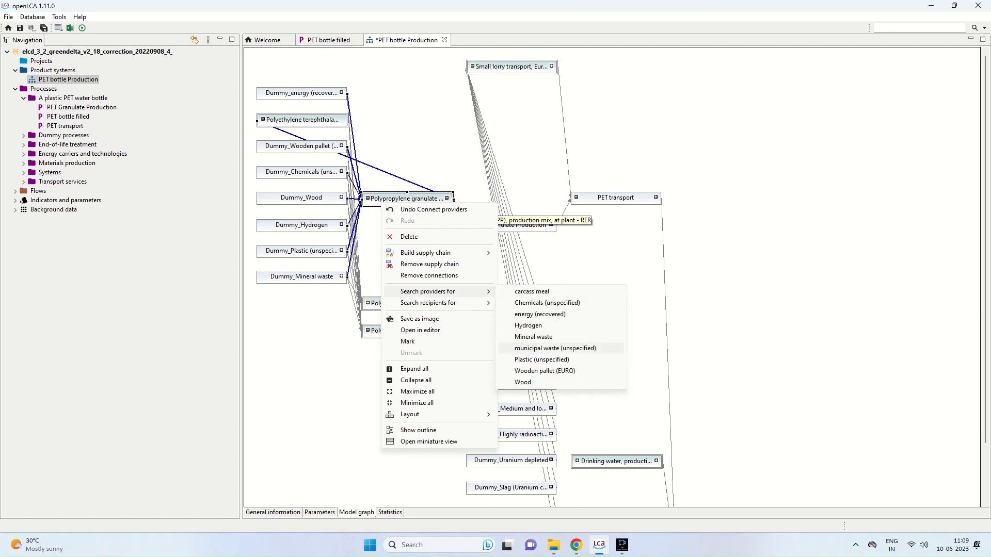
{"action": "mouse_move", "coordinate": [544, 370]}
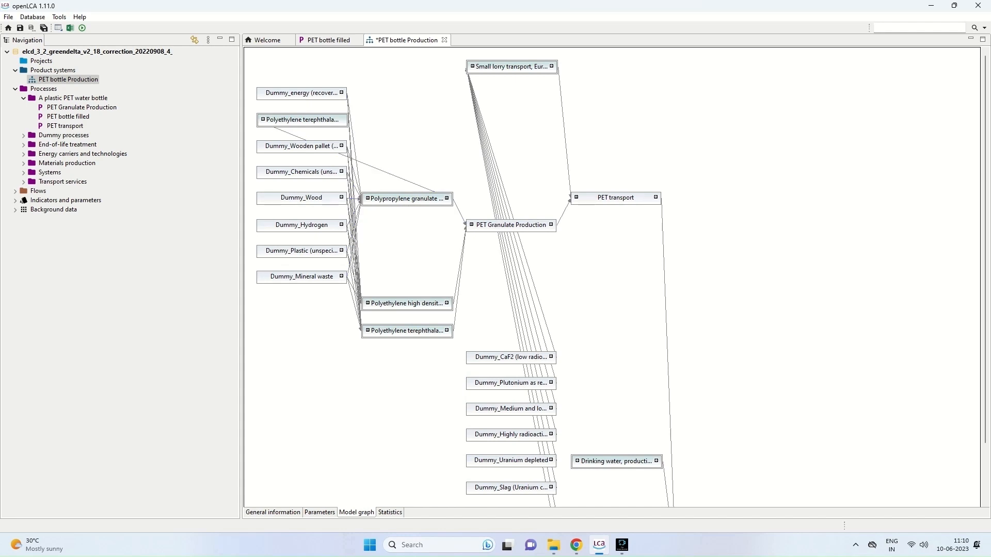
{"action": "mouse_move", "coordinate": [66, 79]}
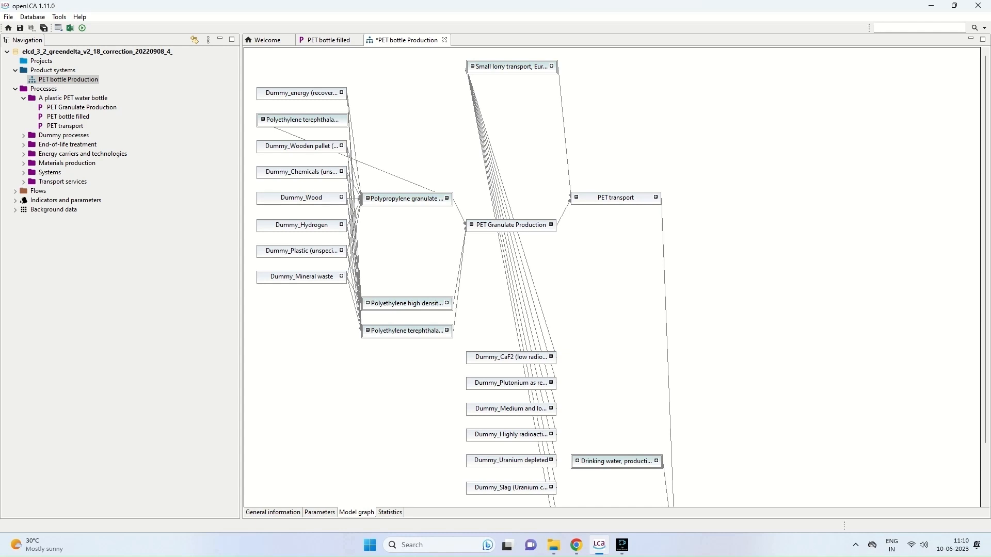
{"action": "mouse_move", "coordinate": [407, 302]}
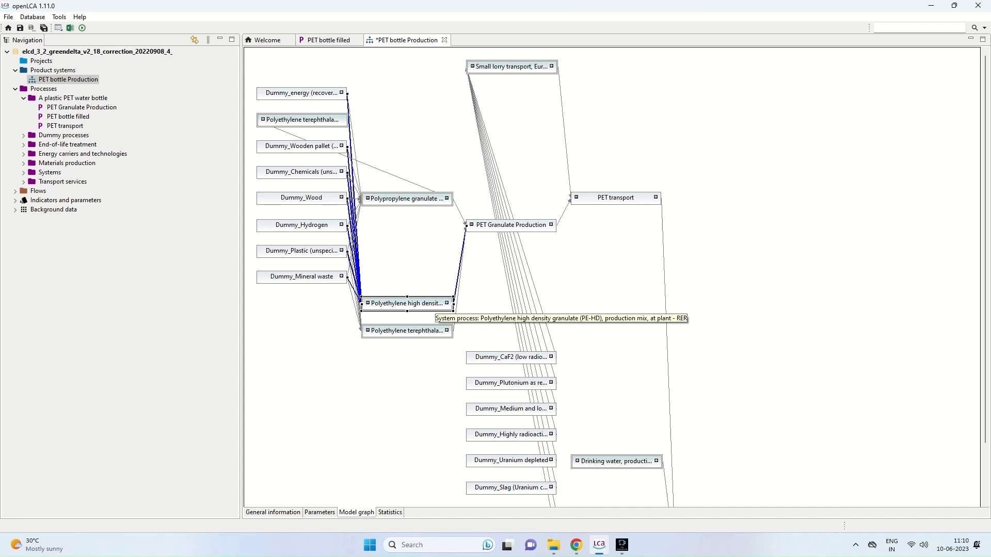